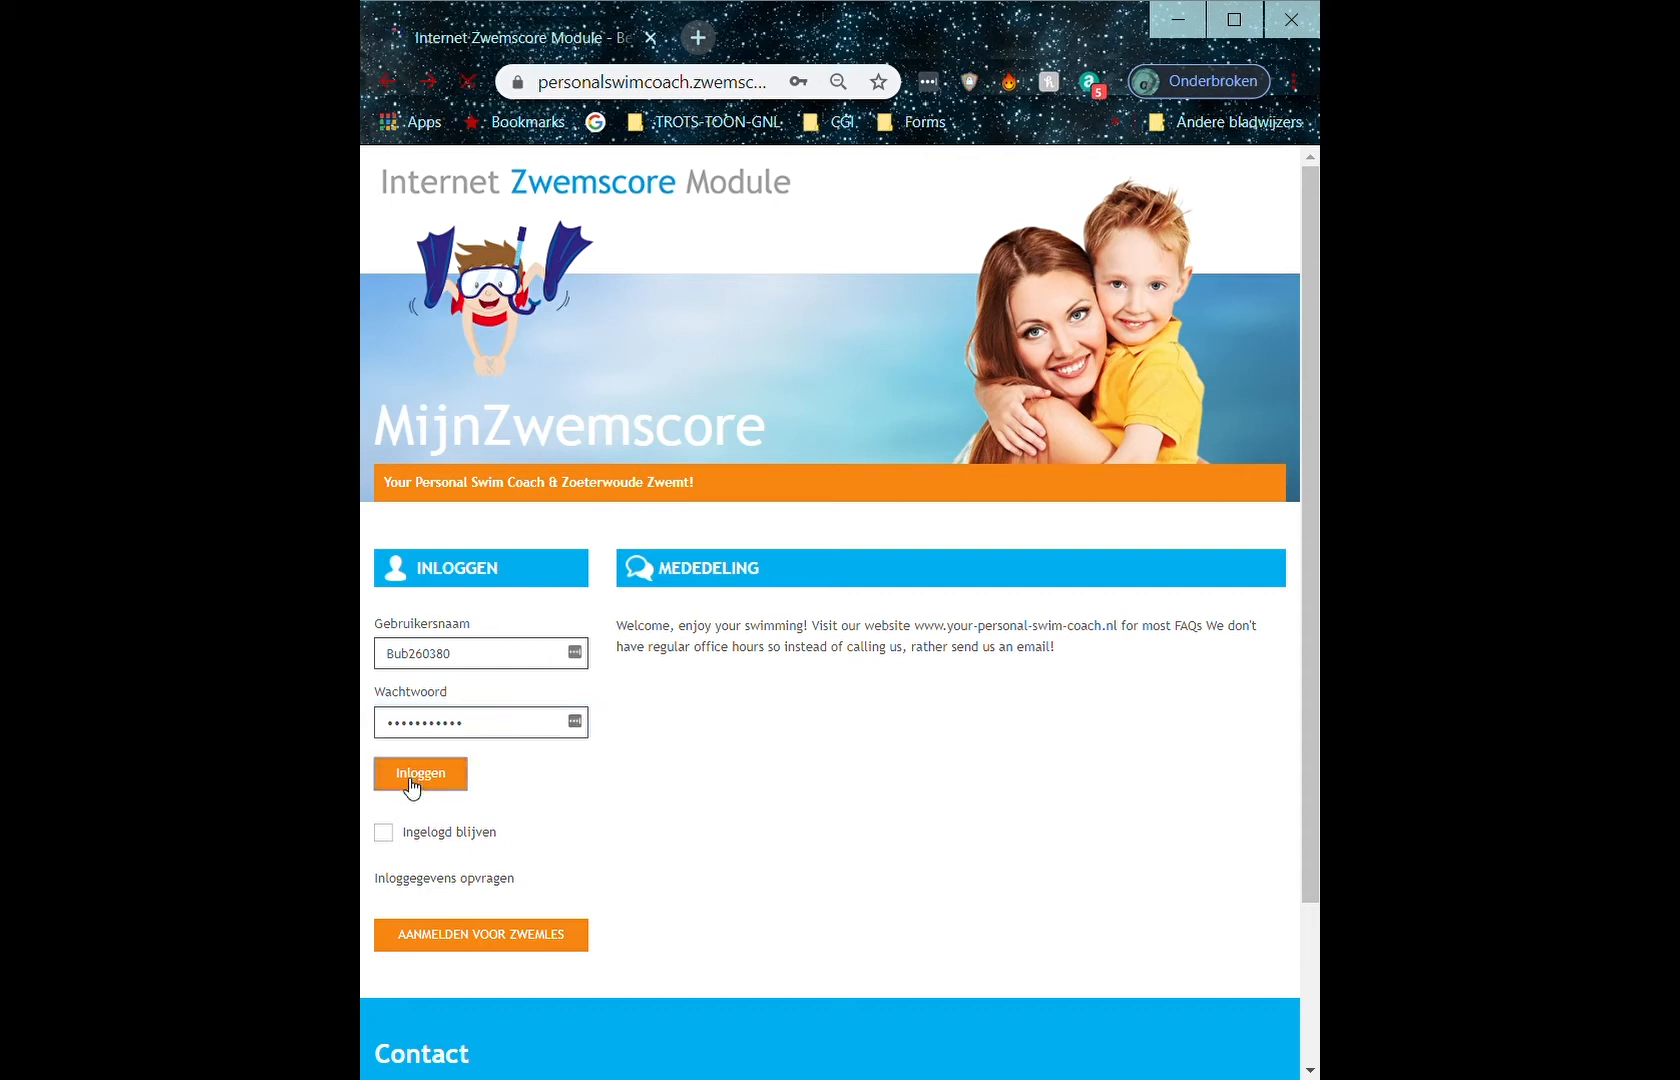
Log in and go to the Sign off lesson page under Lessons.
click(419, 772)
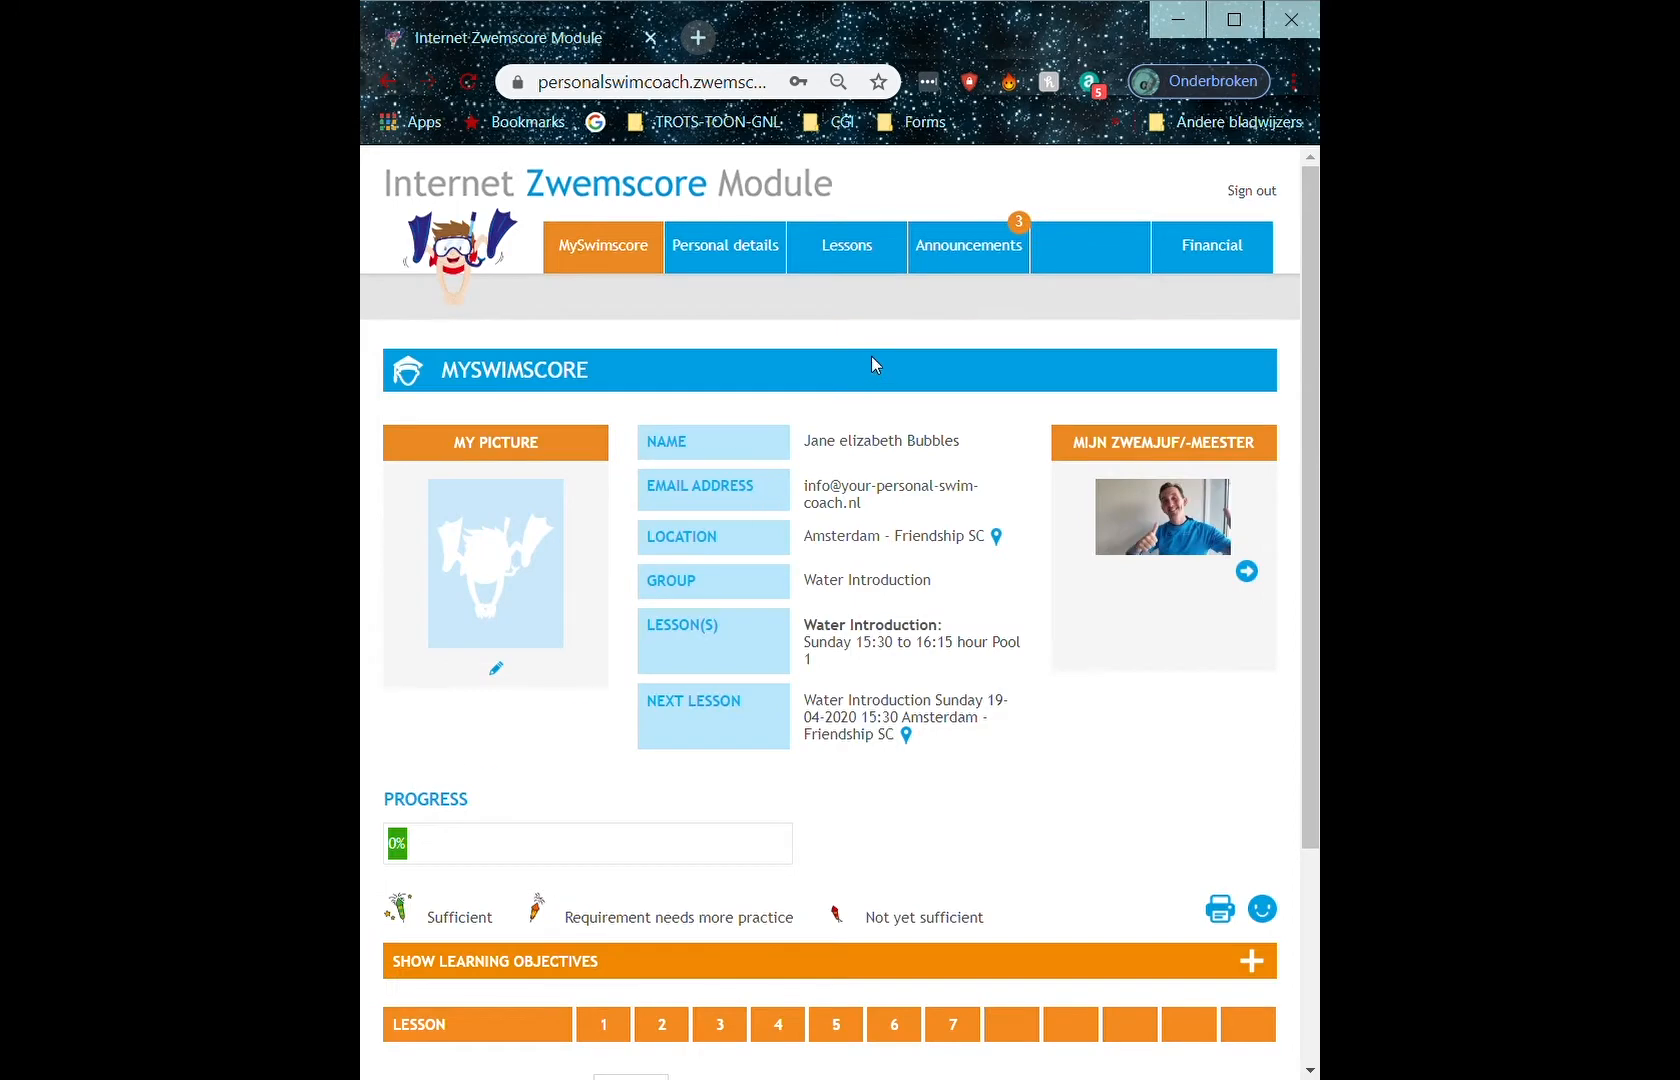
click(845, 245)
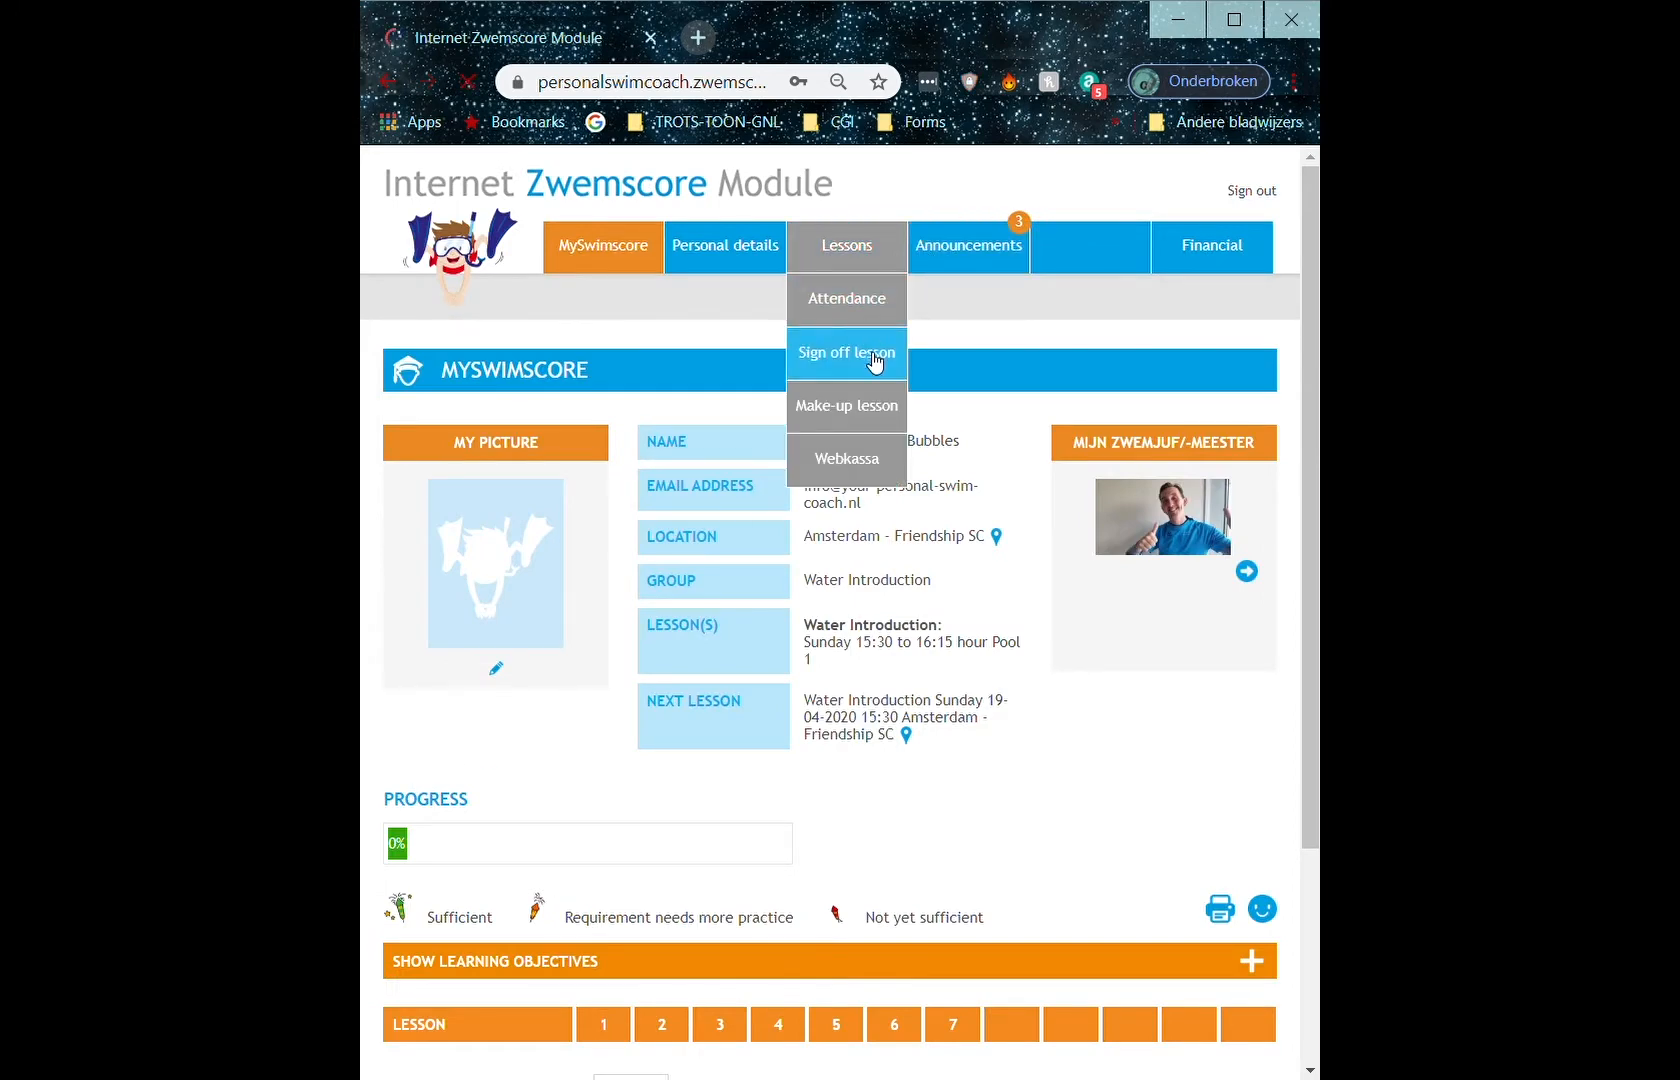
click(845, 352)
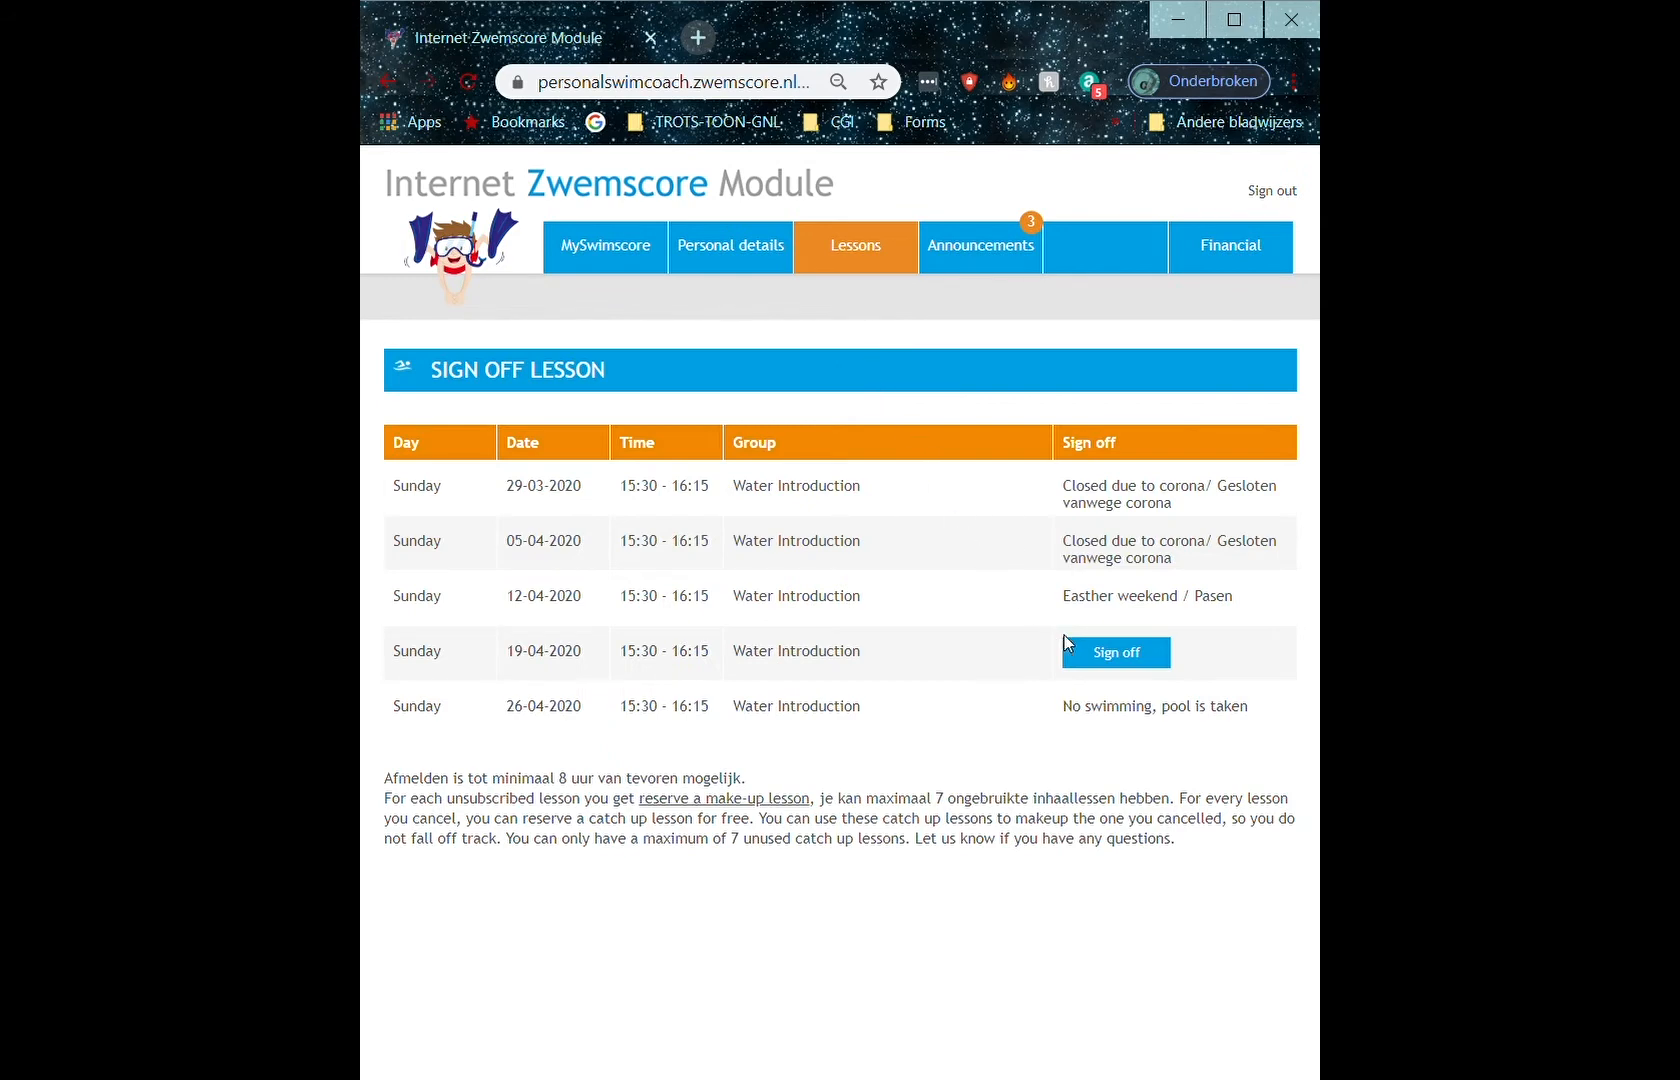
Sign off the 19-04-2020 lesson with the reason 'sick'.
click(1114, 651)
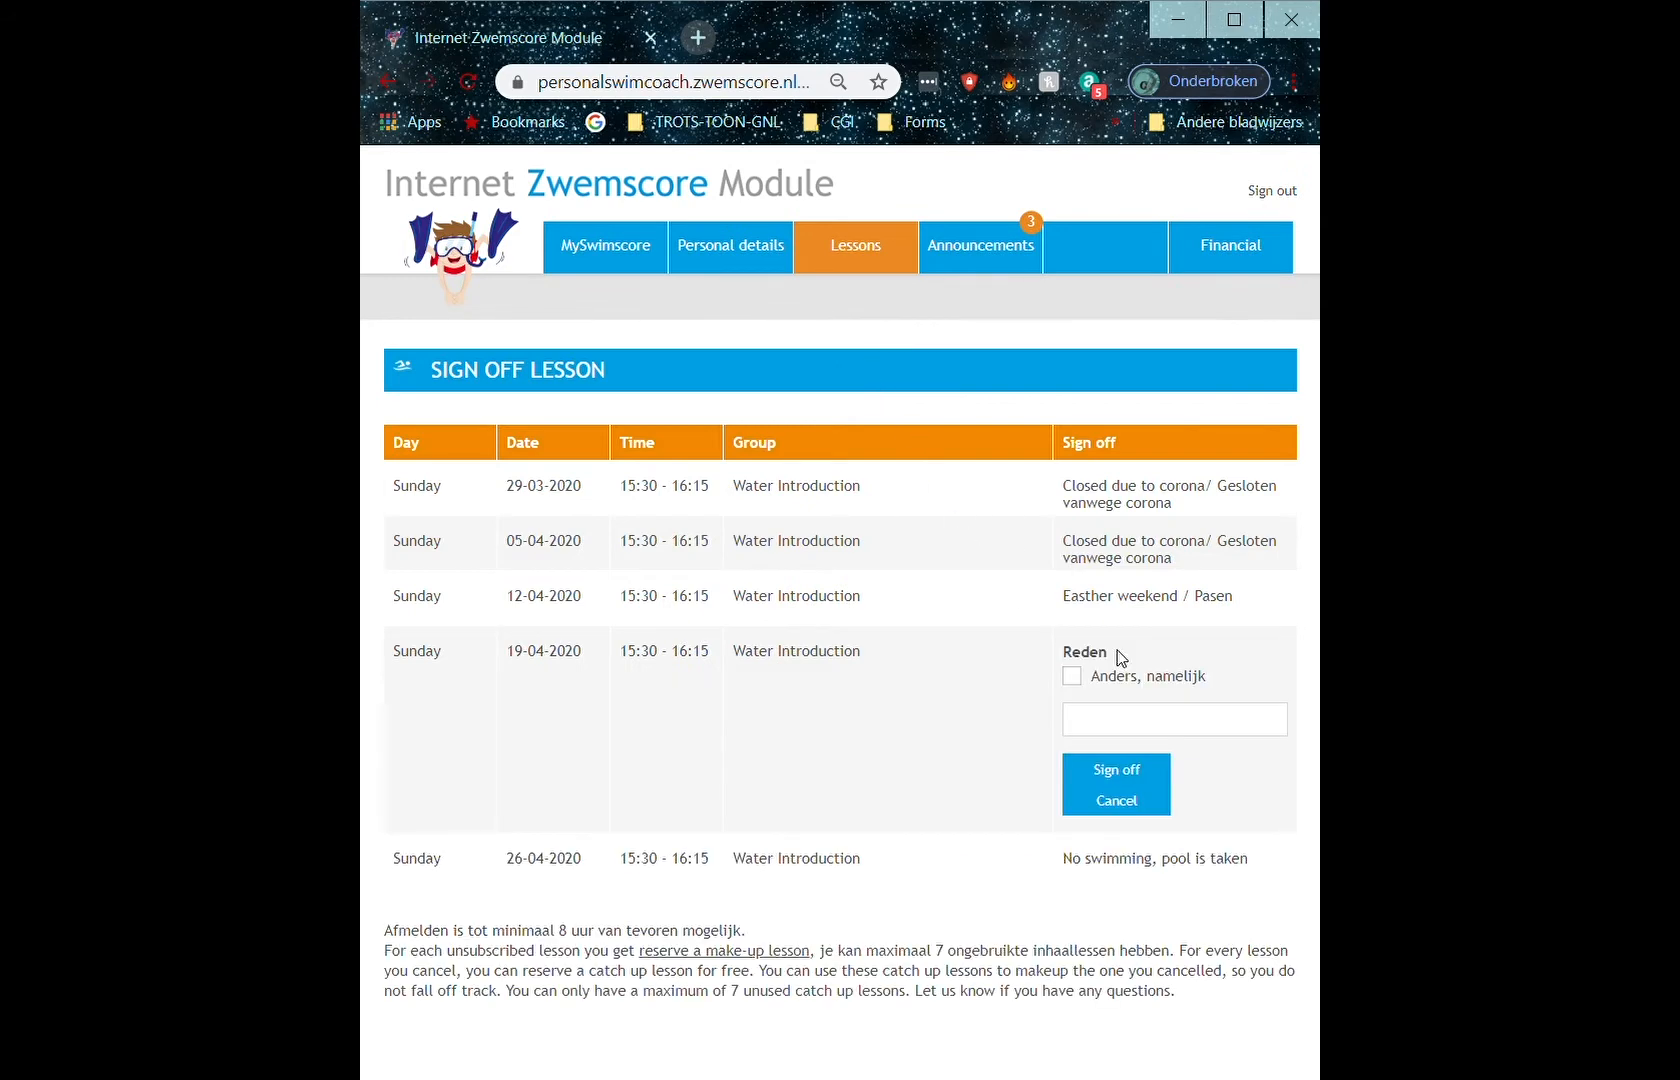
text(sick)
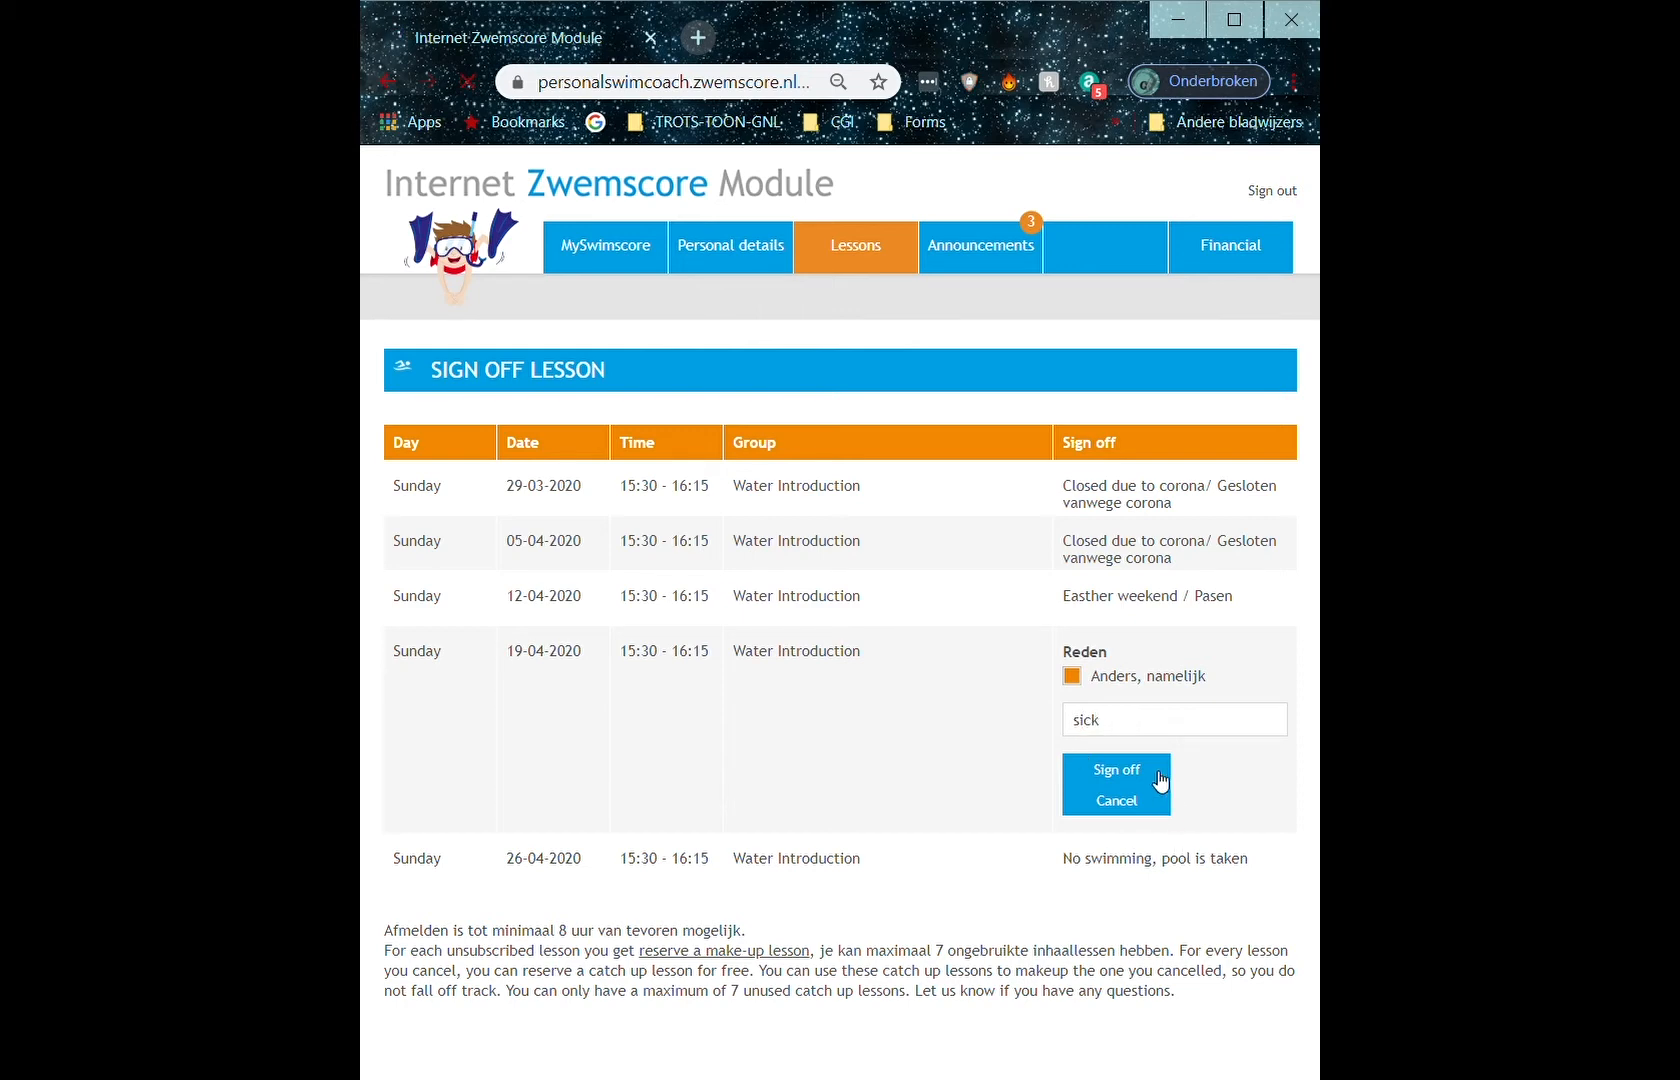
click(1115, 775)
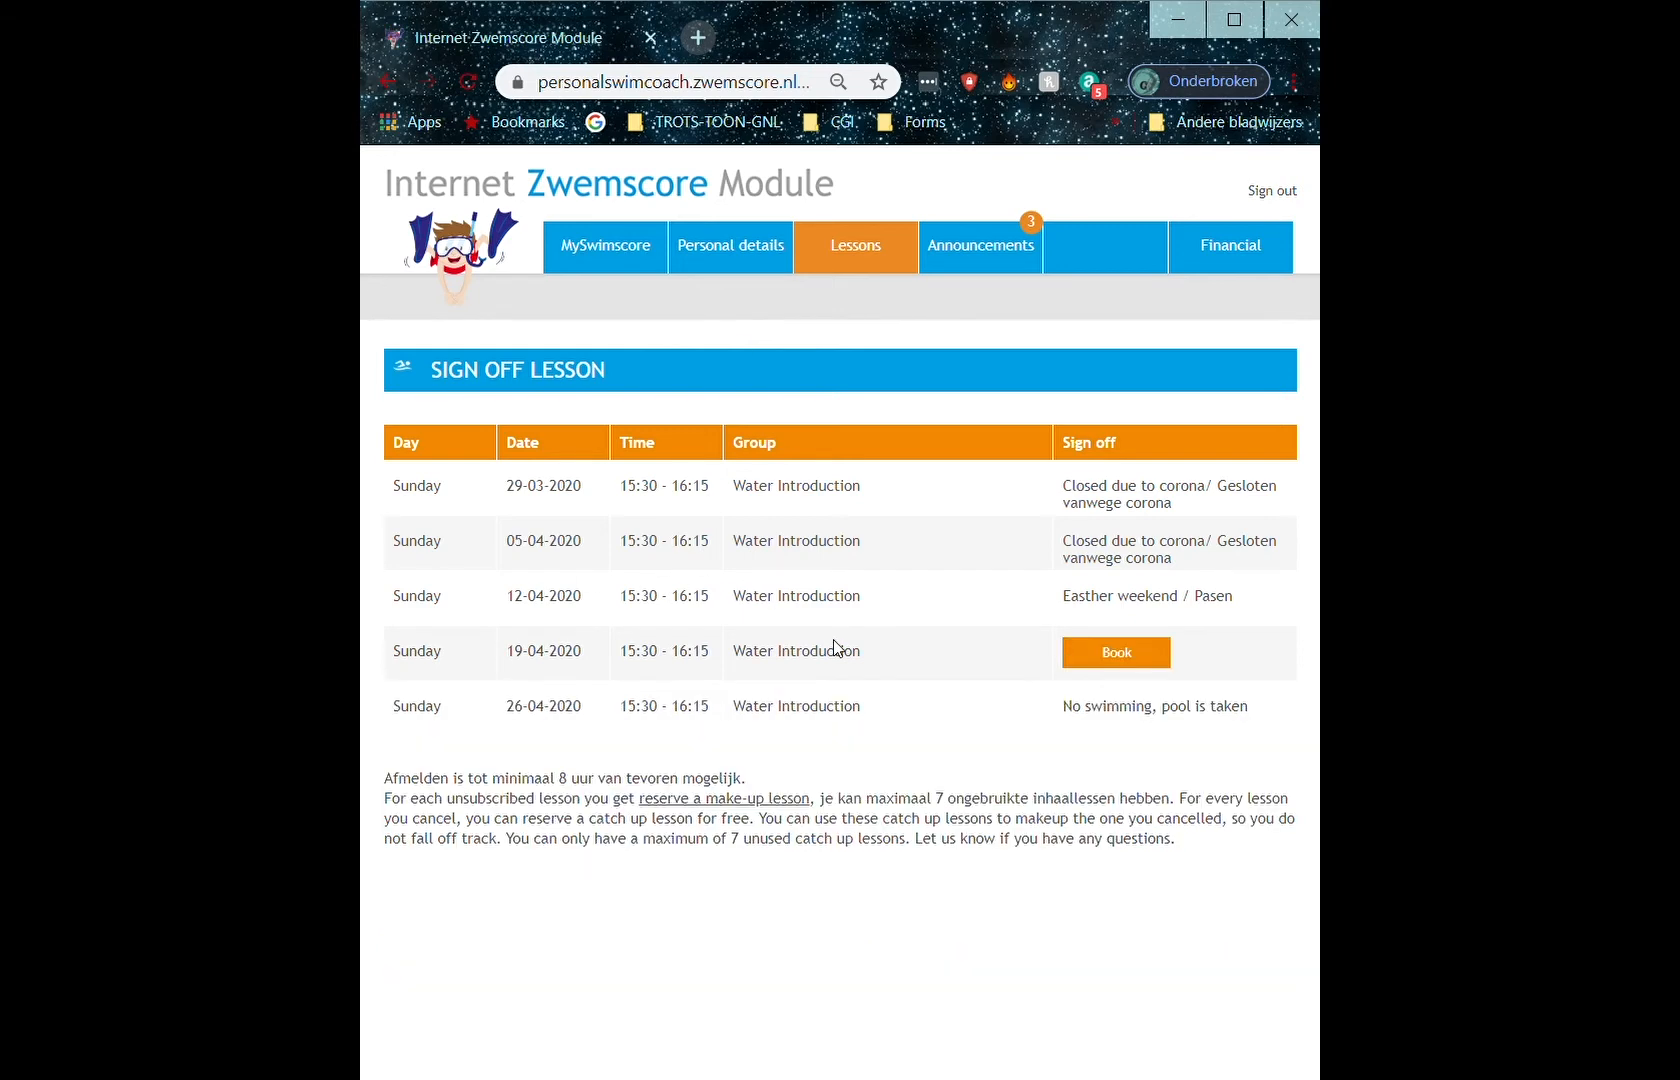